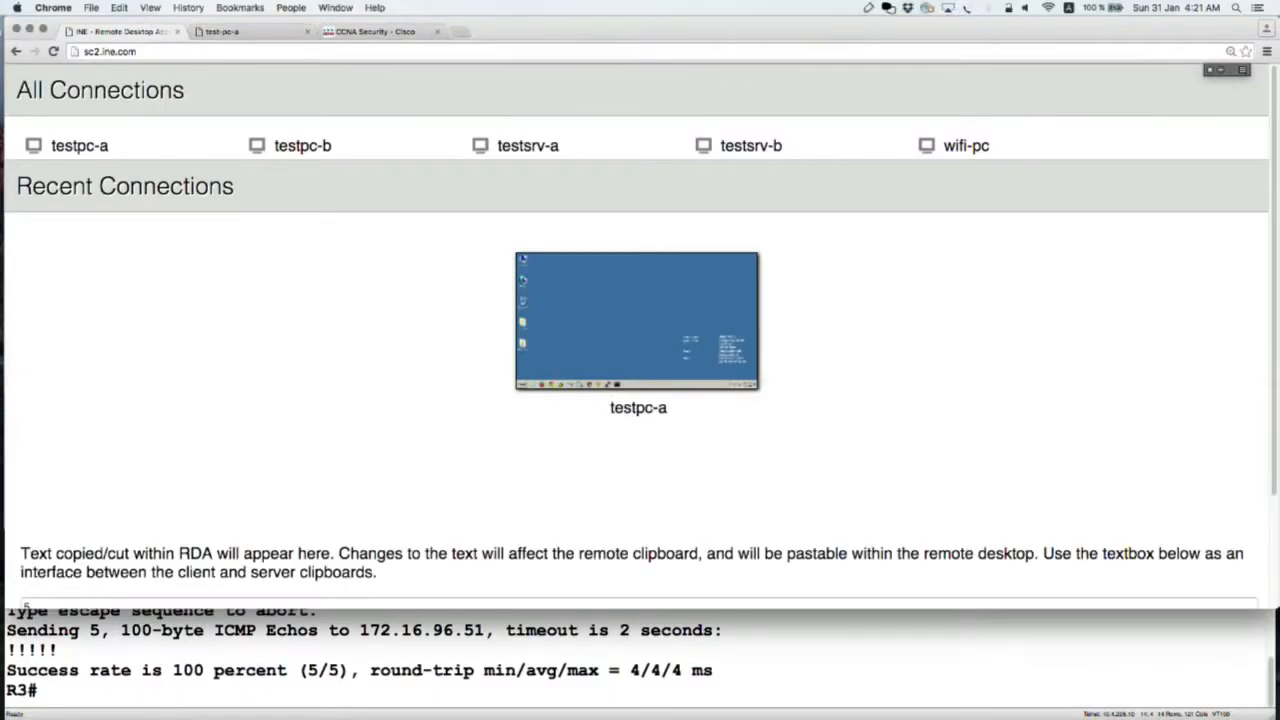
{"action": "mouse_move", "coordinate": [456, 48]}
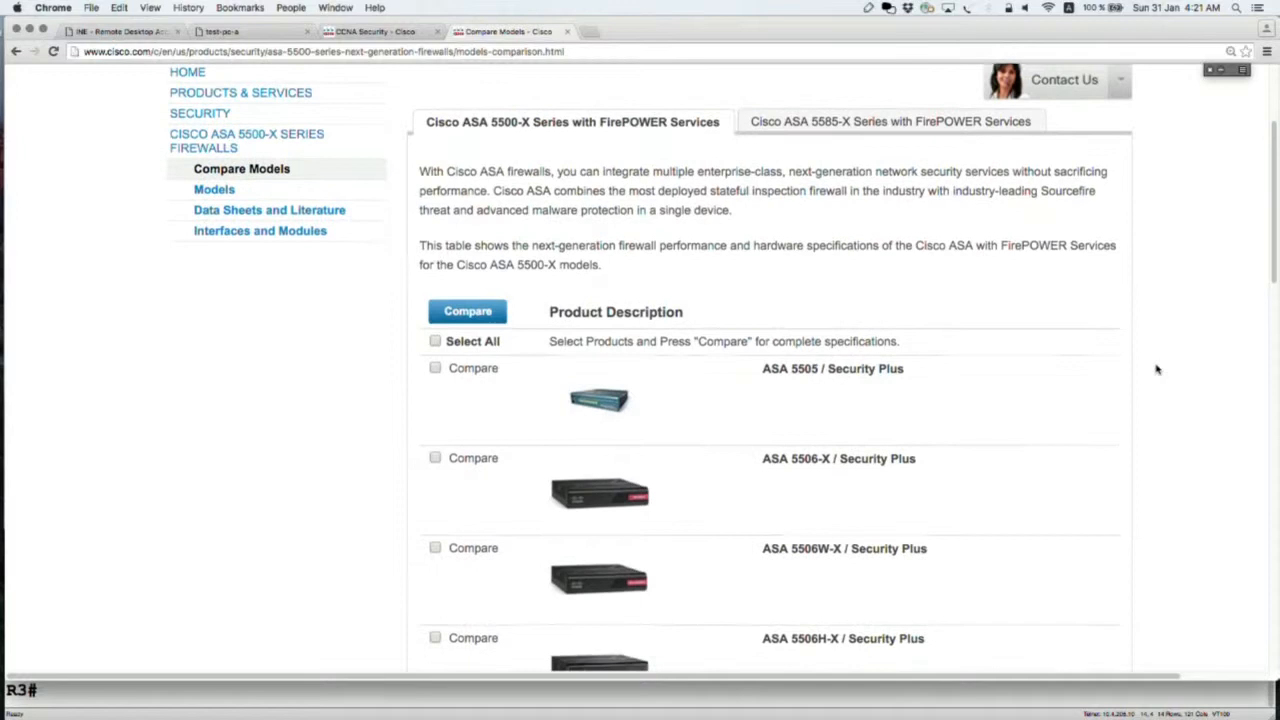
- Compare all ASA 5500-X with FirePOWER Services models side by side via Select All and Compare
{"action": "left_click", "coordinate": [436, 340]}
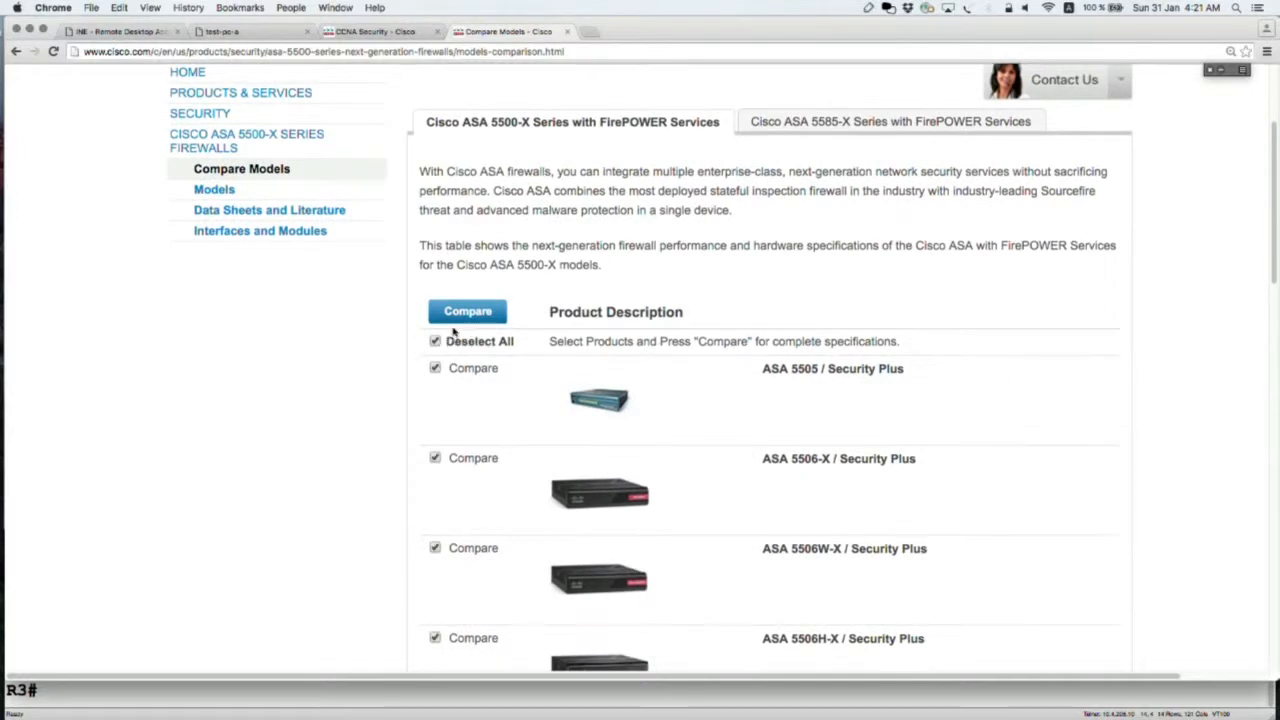
{"action": "left_click", "coordinate": [468, 312]}
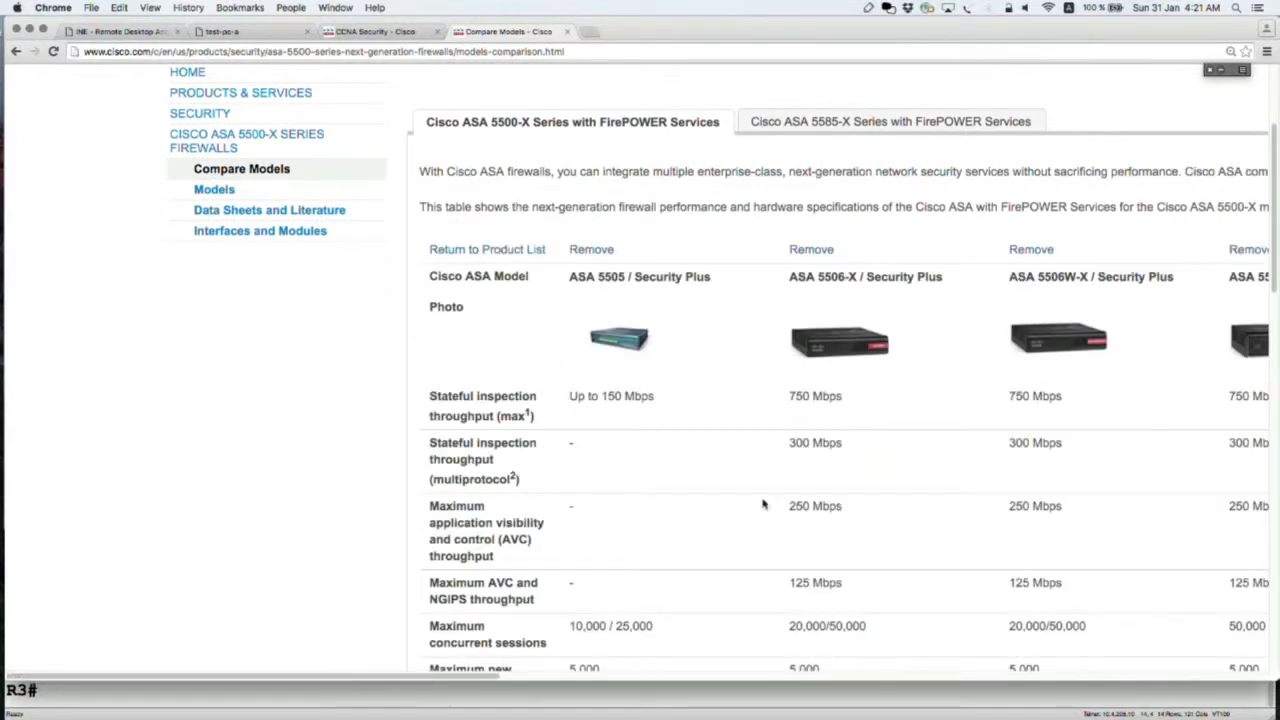
- Circle the Stateful inspection throughput row in red on the comparison table
{"action": "scroll", "scroll_direction": "down", "scroll_amount": 3}
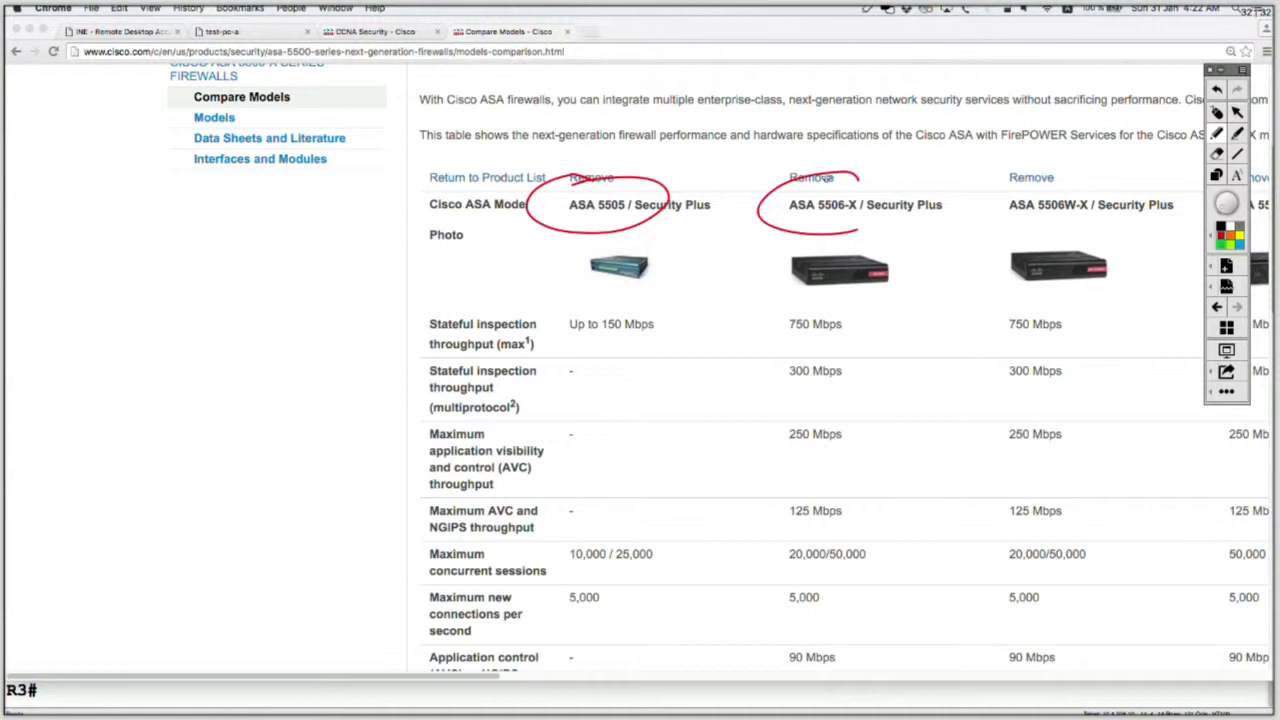
{"action": "left_click_drag", "start_coordinate": [1004, 176], "coordinate": [1096, 230]}
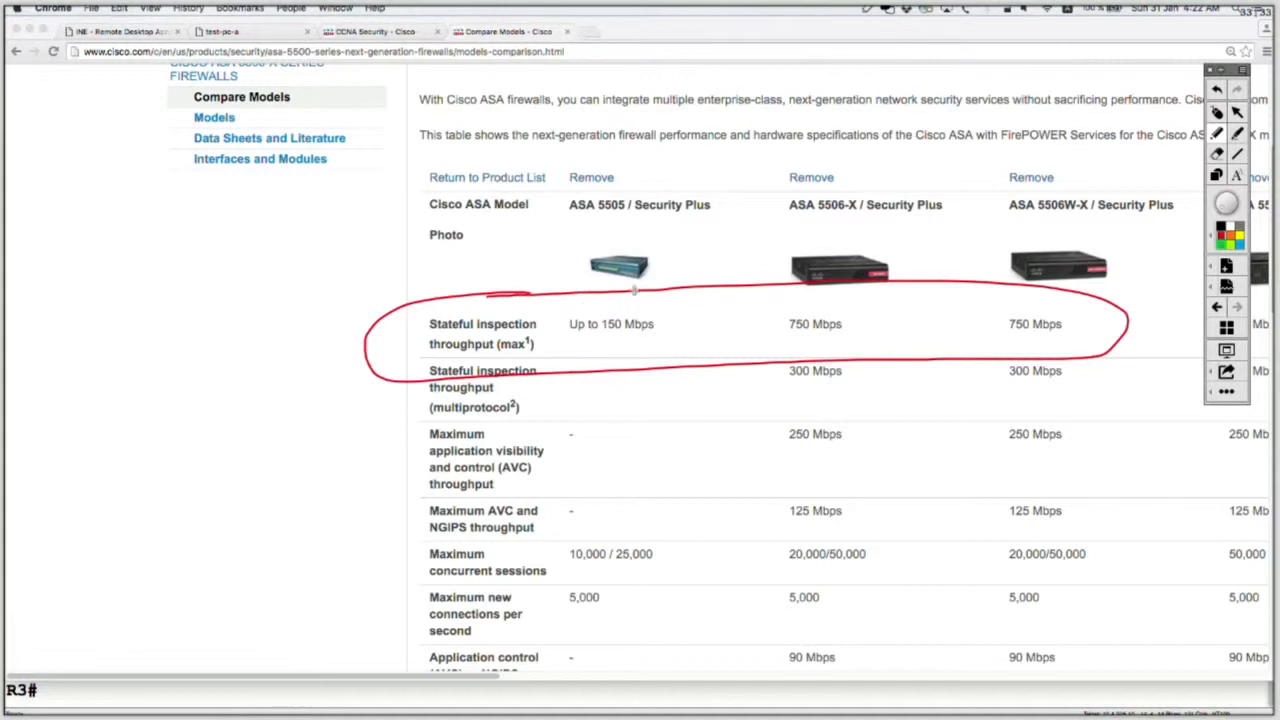
{"action": "mouse_move", "coordinate": [756, 274]}
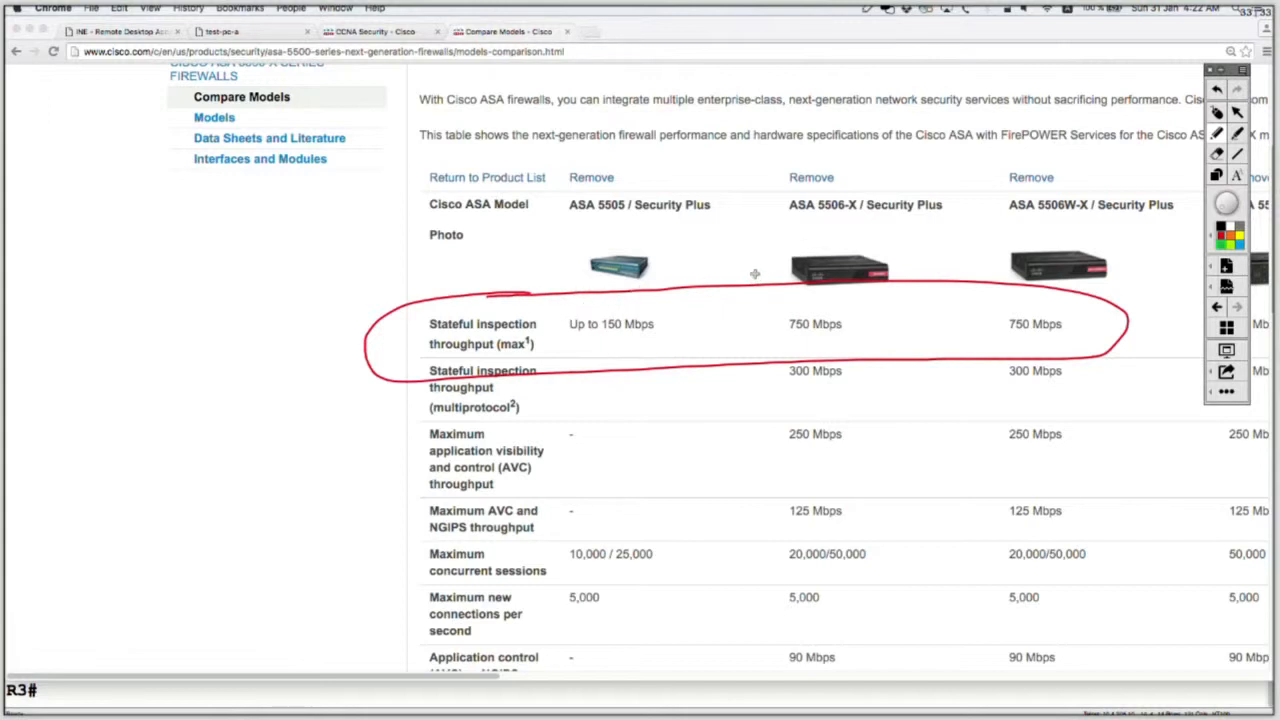
{"action": "mouse_move", "coordinate": [780, 240]}
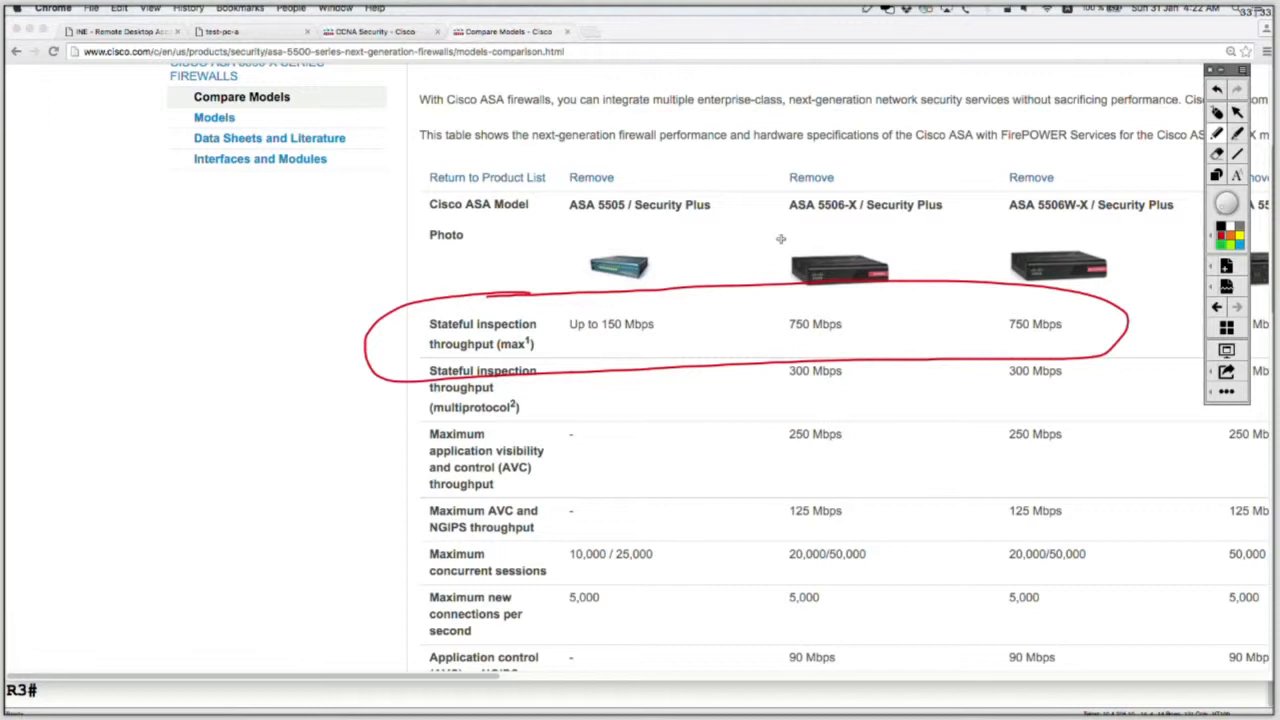
{"action": "mouse_move", "coordinate": [926, 216]}
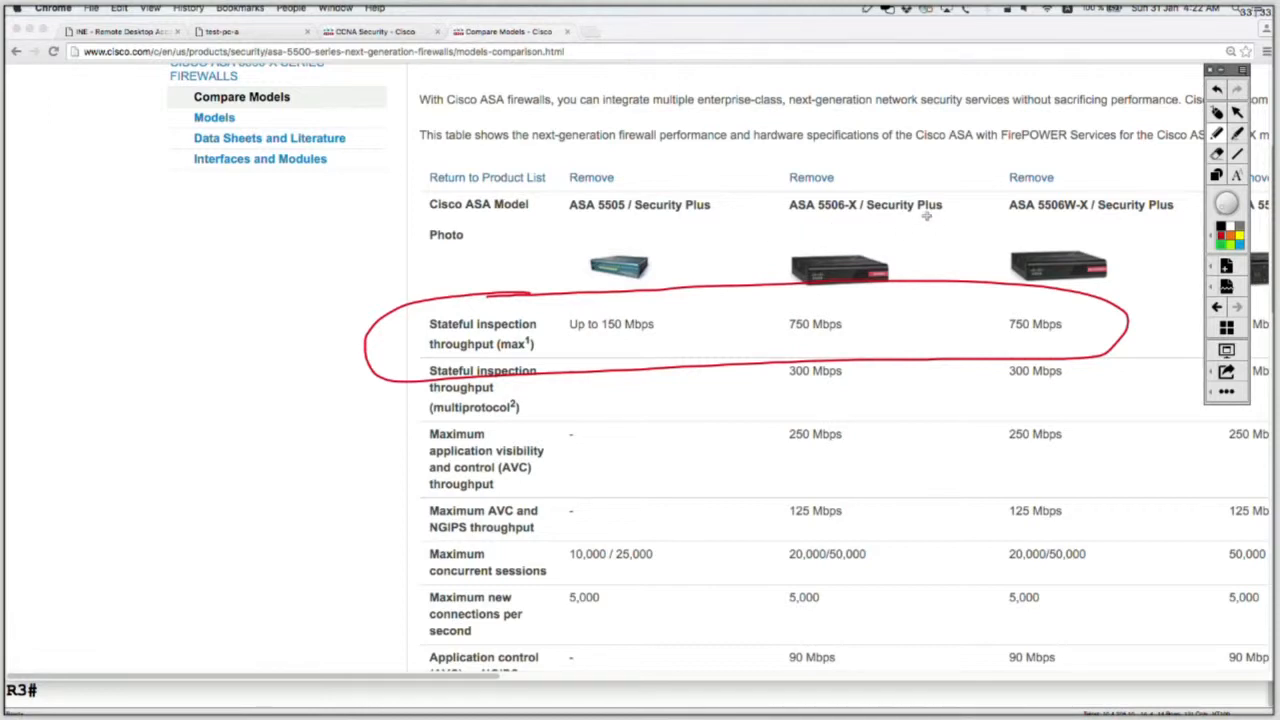
{"action": "mouse_move", "coordinate": [1216, 112]}
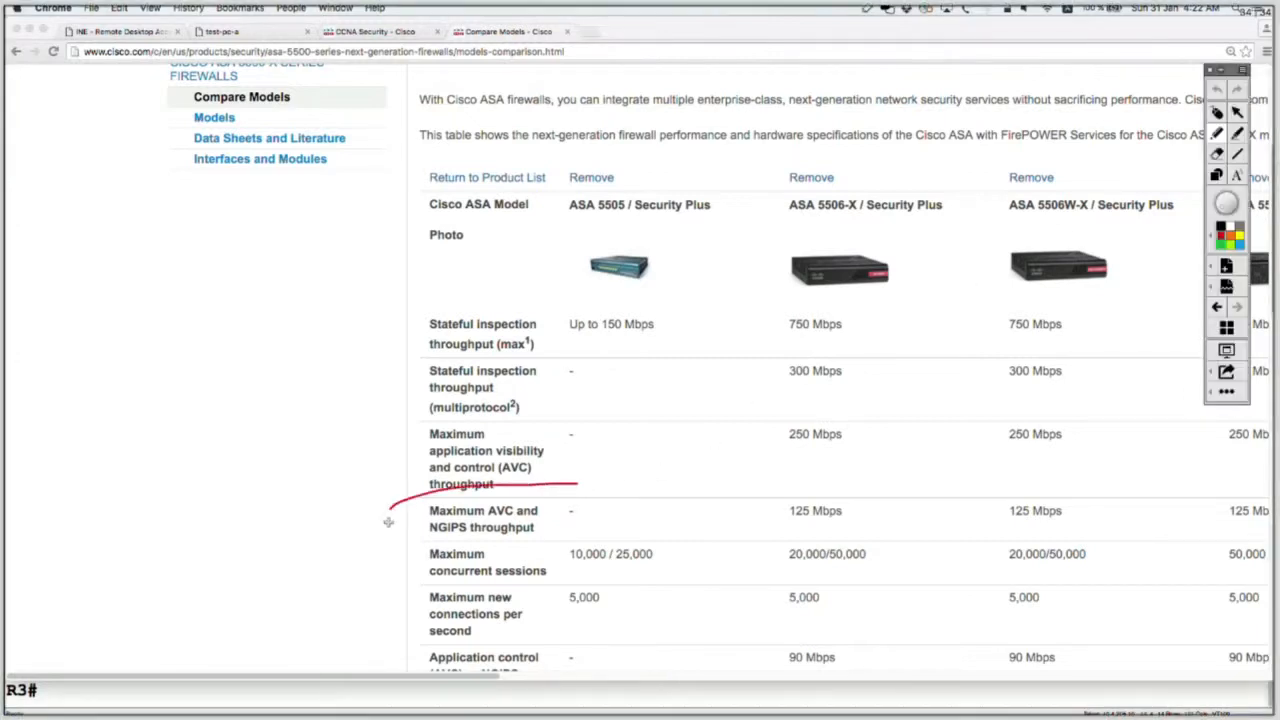
- Circle the AVC and NGIPS 125 Mbps row and the 750 Mbps stateful values in red
{"action": "left_click_drag", "start_coordinate": [388, 516], "coordinate": [712, 536]}
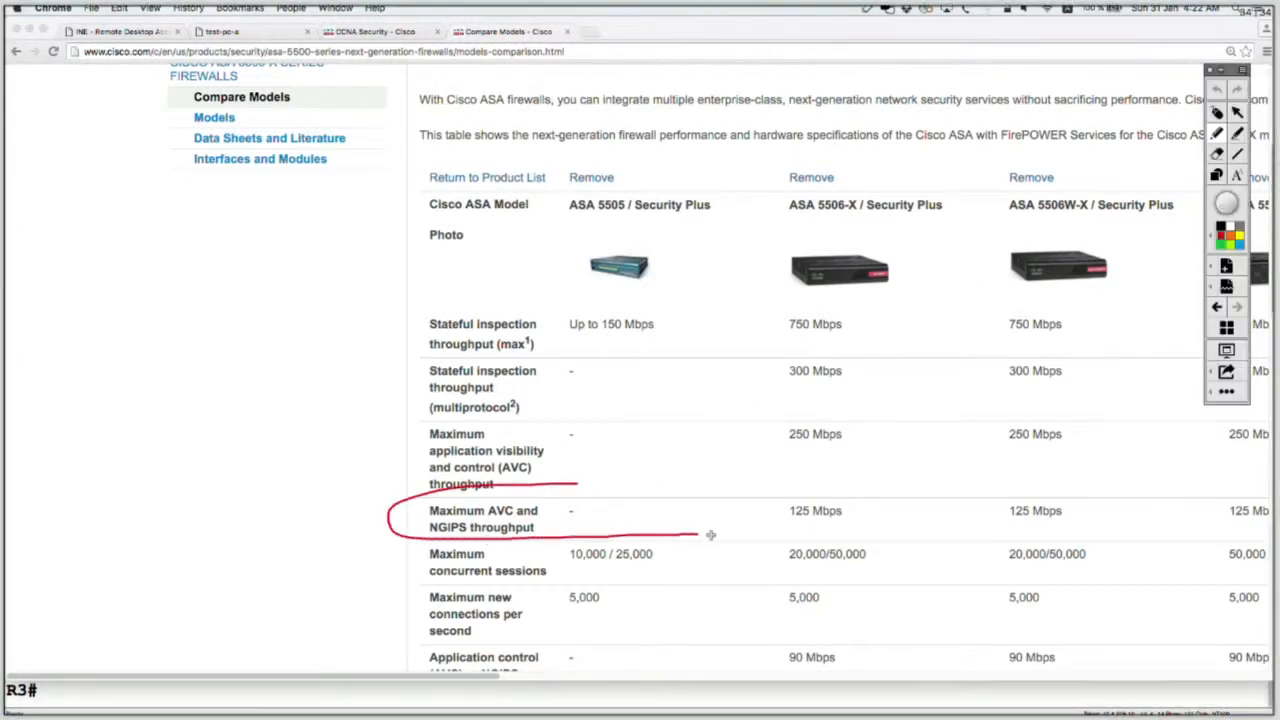
{"action": "left_click_drag", "start_coordinate": [710, 536], "coordinate": [1132, 504]}
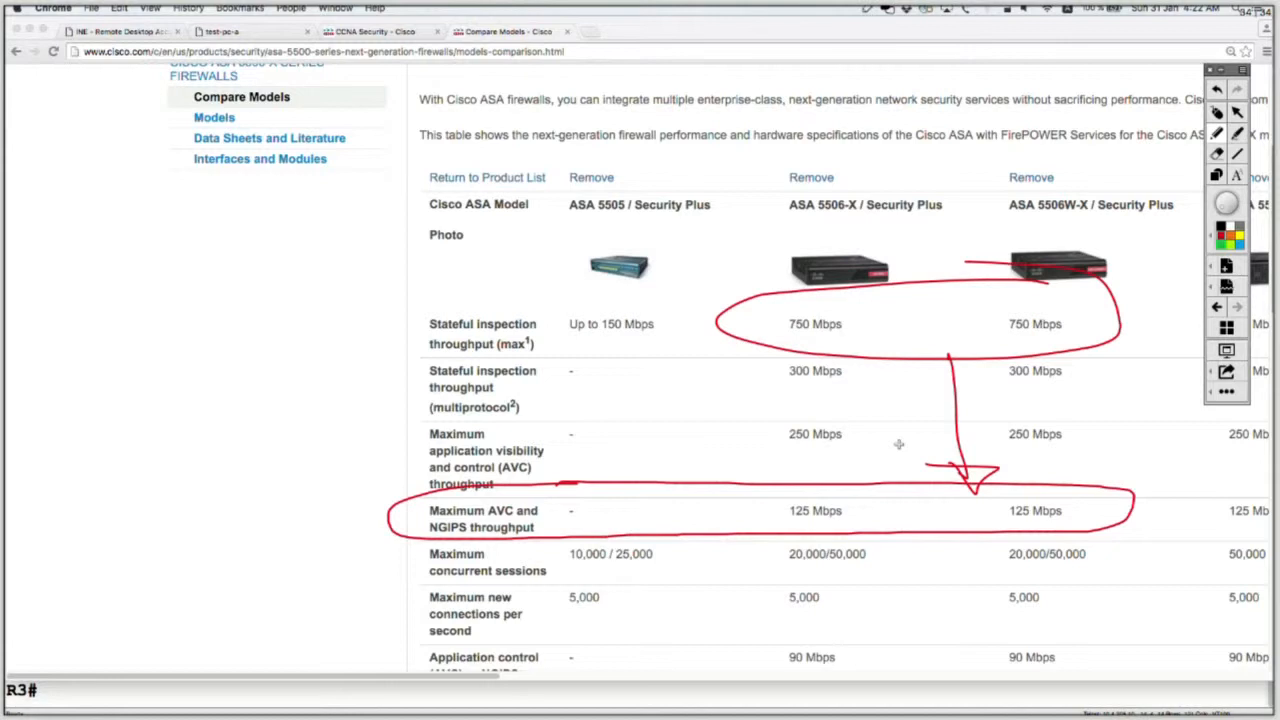
{"action": "mouse_move", "coordinate": [1092, 126]}
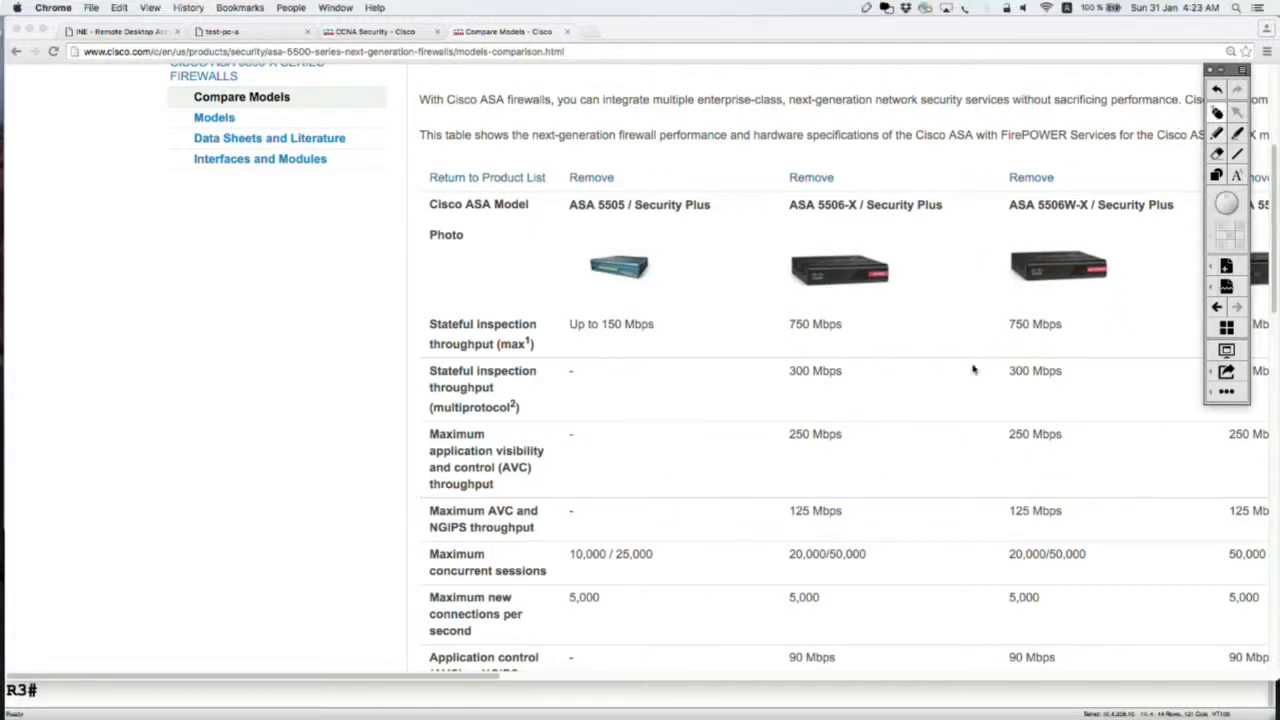
- Scroll the comparison table right to review the ASA 5508-X through 5545-X columns
{"action": "scroll", "scroll_direction": "down", "scroll_amount": 3}
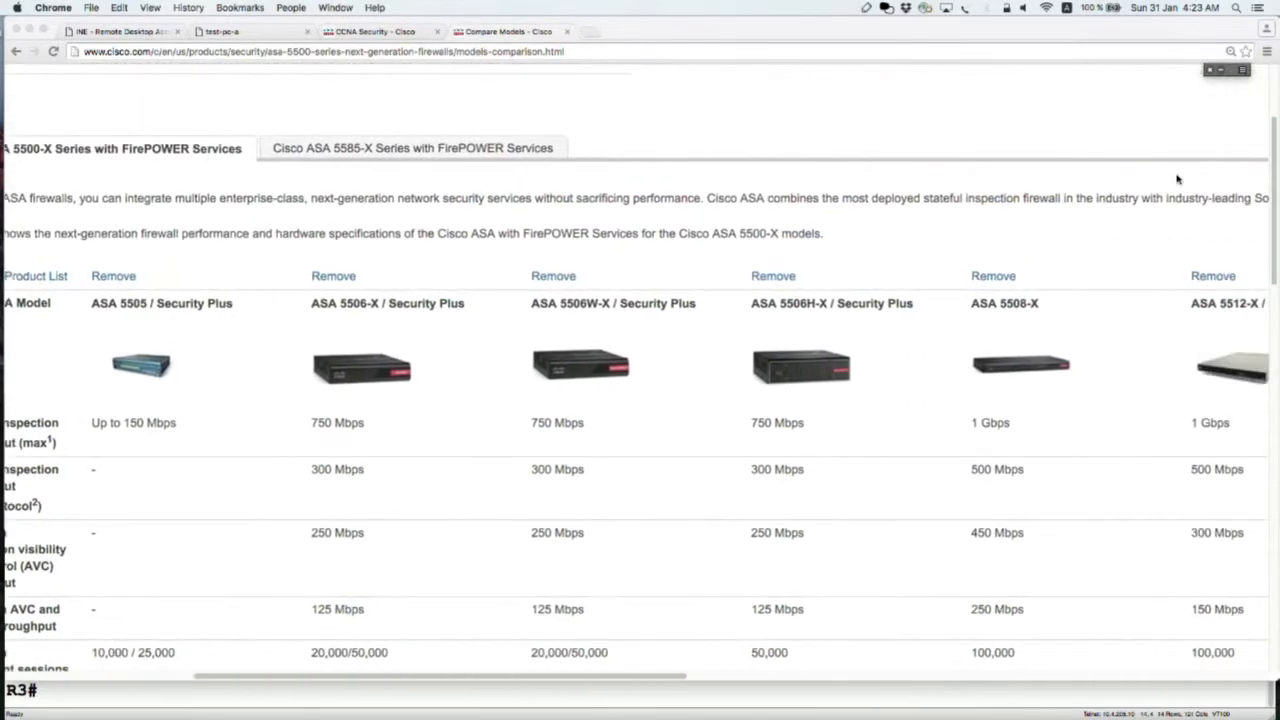
{"action": "scroll", "scroll_direction": "right", "scroll_amount": 3}
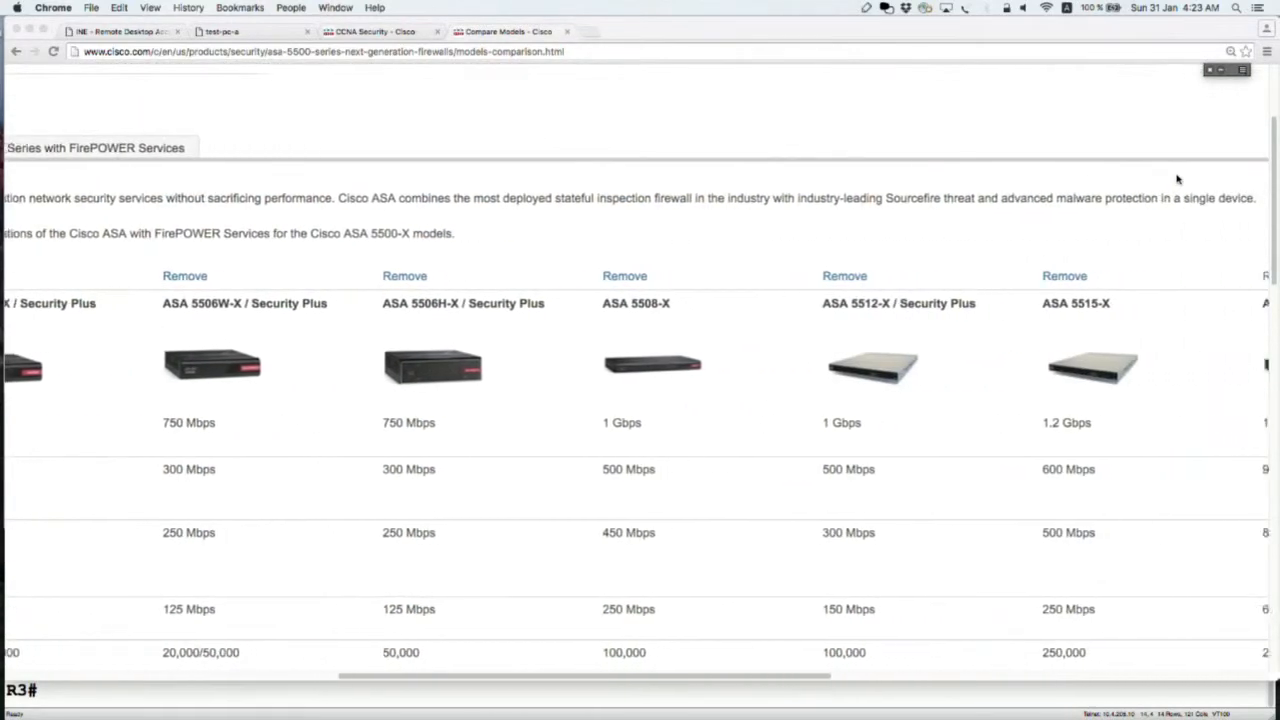
{"action": "scroll", "scroll_direction": "right", "scroll_amount": 3}
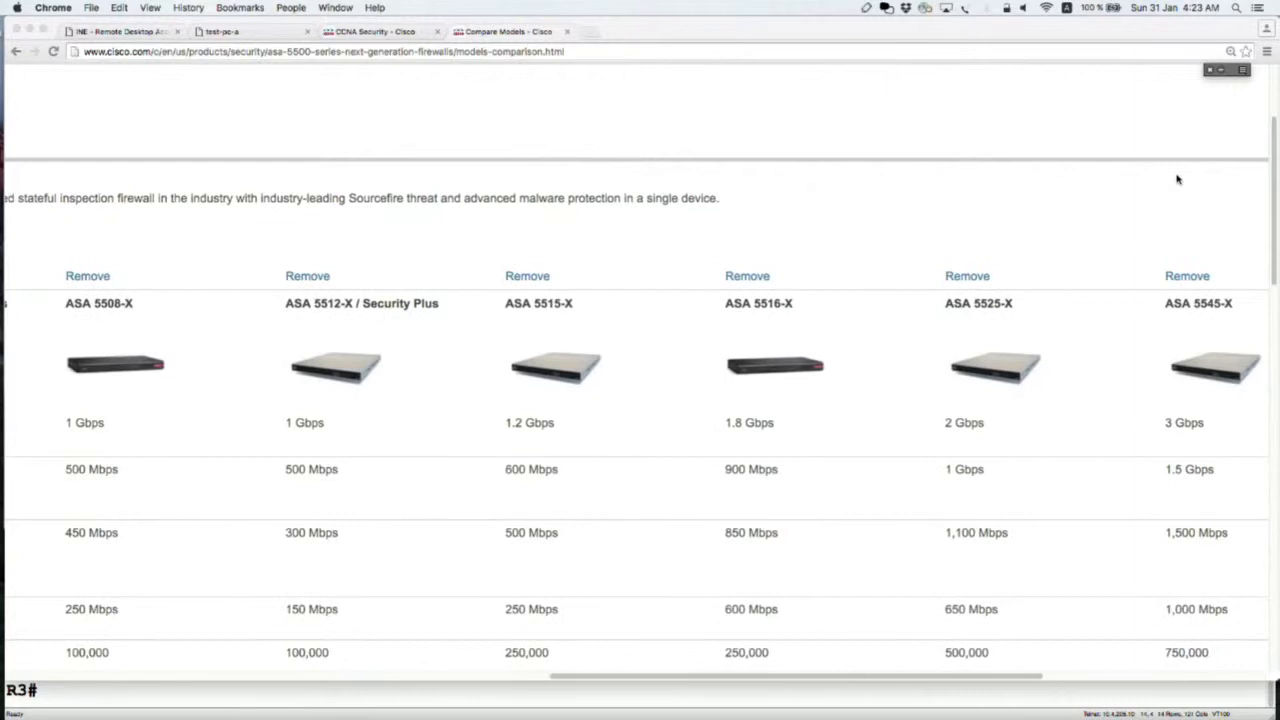
{"action": "scroll", "scroll_direction": "right", "scroll_amount": 3}
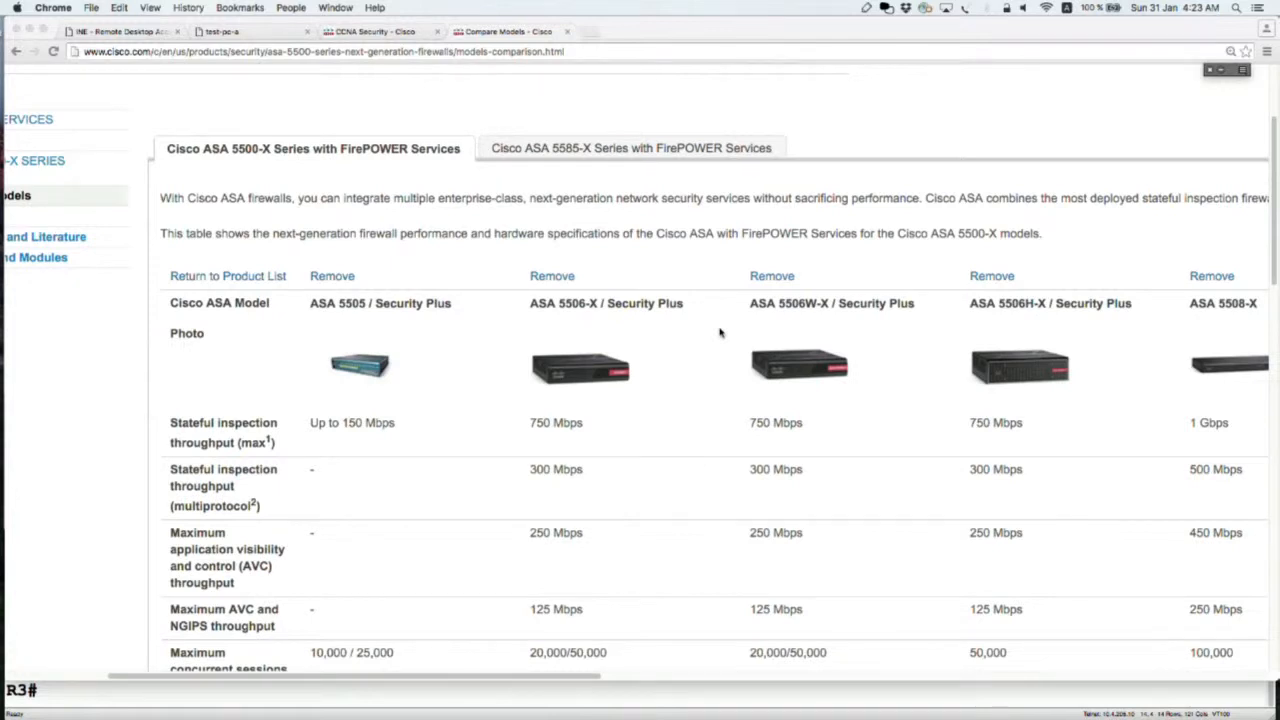
{"action": "mouse_move", "coordinate": [576, 162]}
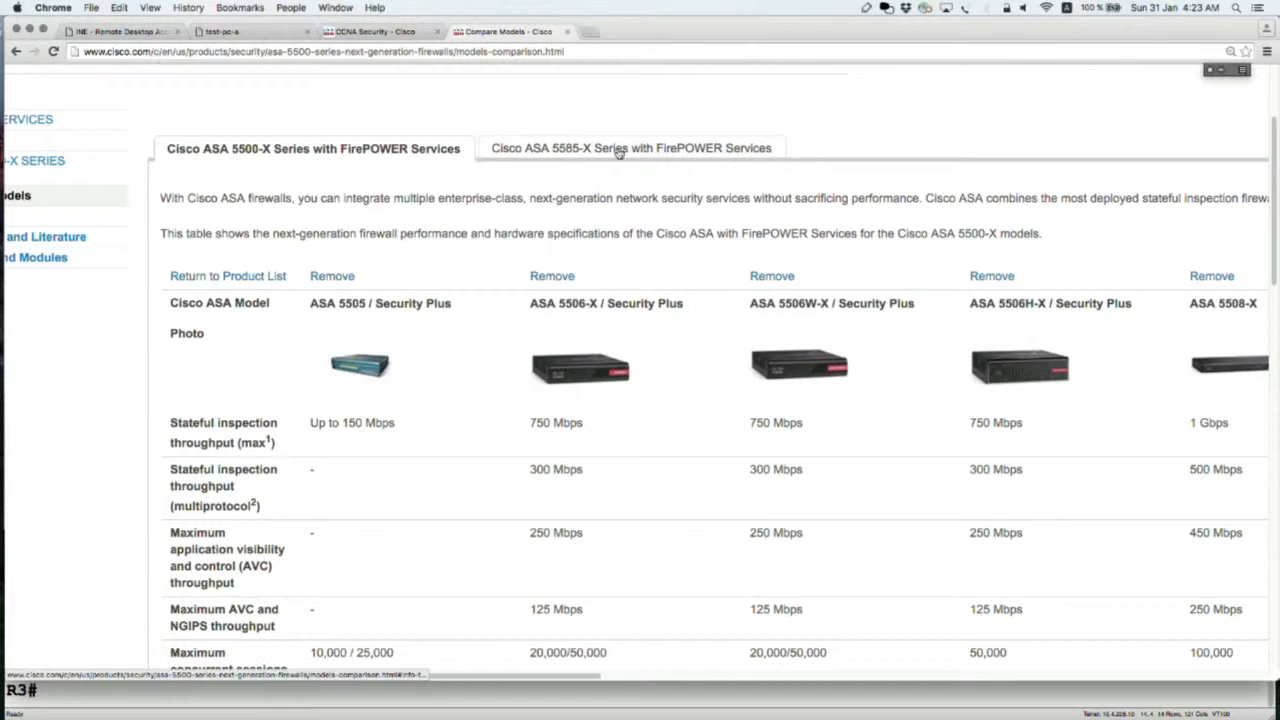
- Show the ASA 5585-X SSP10, SSP20, SSP40 and SSP60 comparison table
{"action": "left_click", "coordinate": [630, 148]}
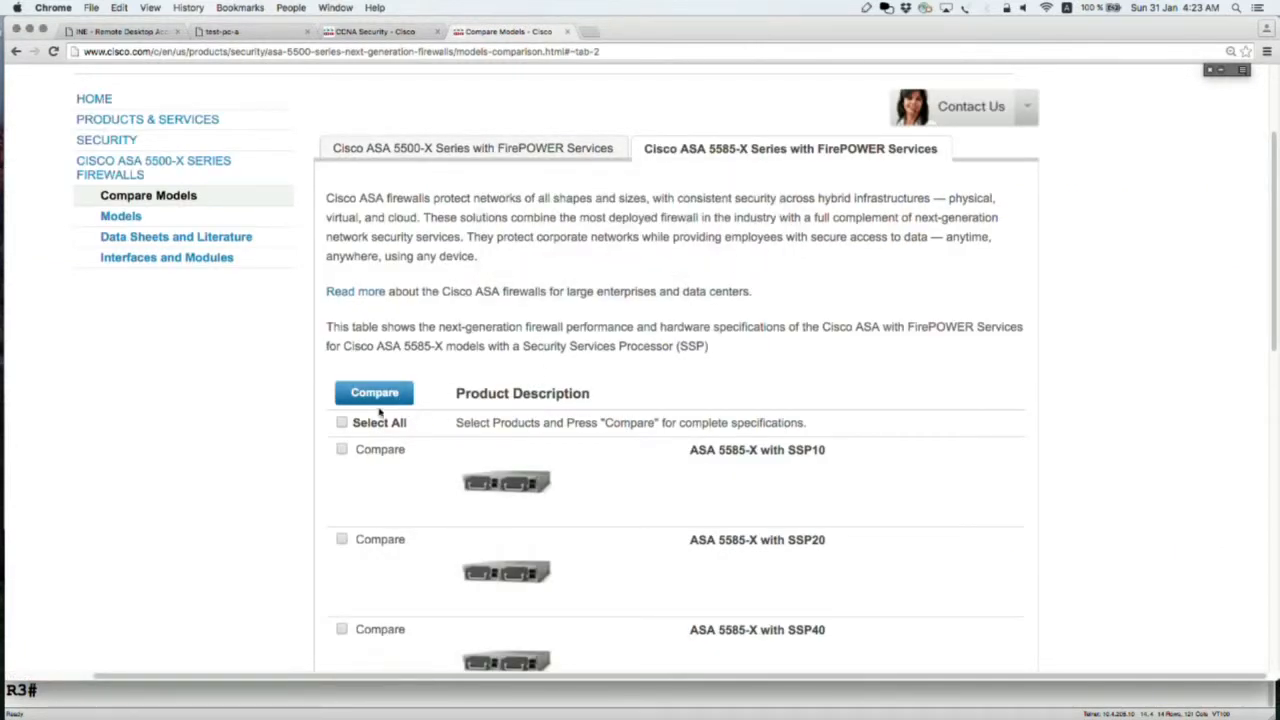
{"action": "left_click", "coordinate": [374, 392]}
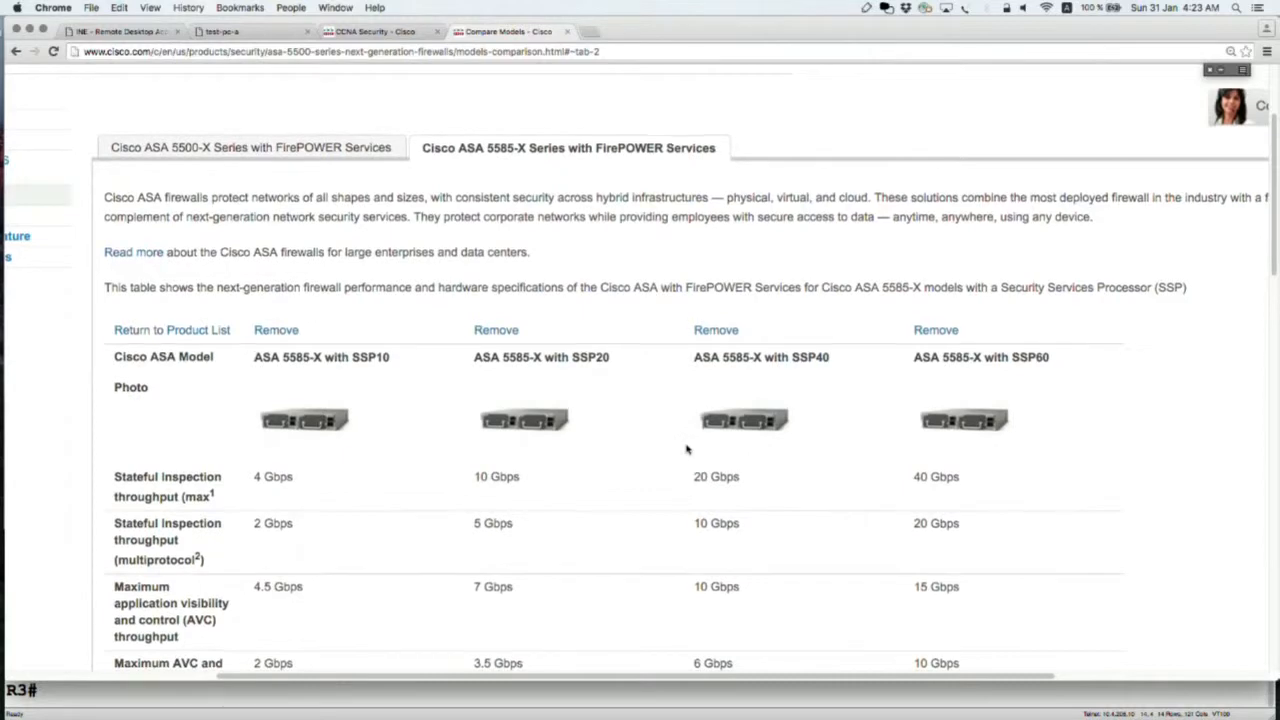
{"action": "scroll", "scroll_direction": "down", "scroll_amount": 3}
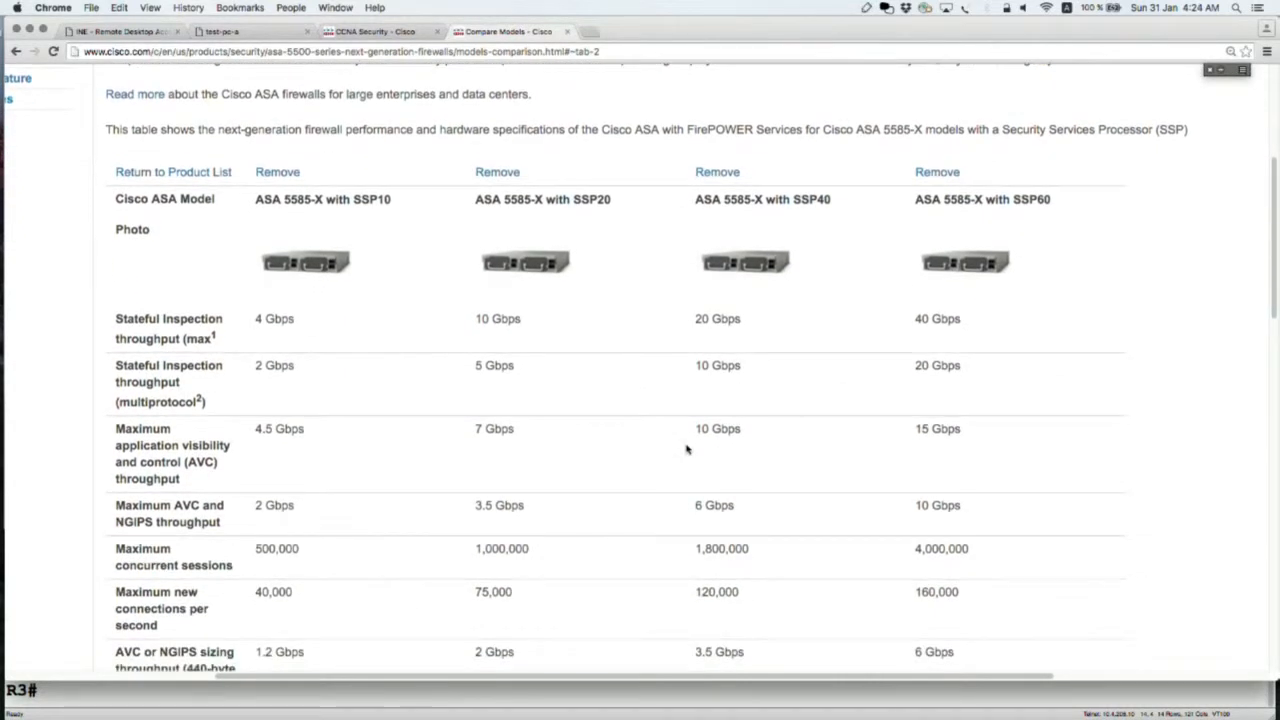
{"action": "mouse_move", "coordinate": [1174, 172]}
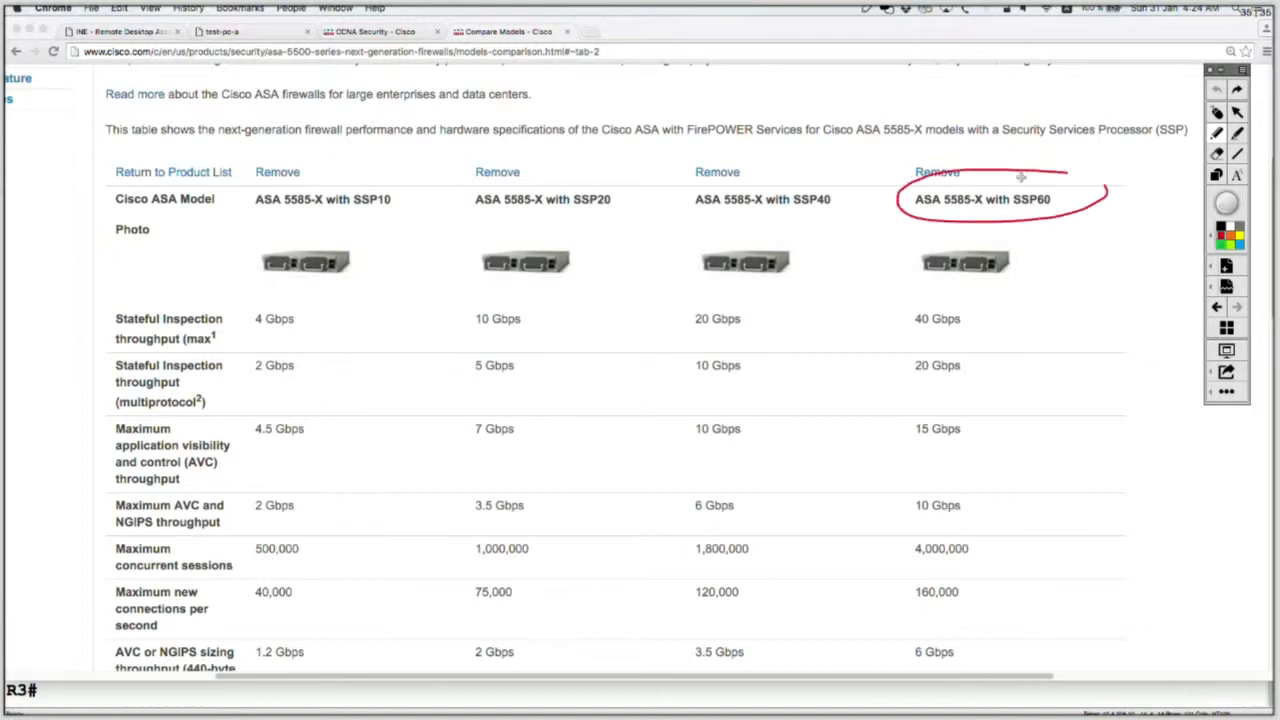
- Circle SSP60's 40 Gbps stateful throughput and link it in red to the 10 Gbps AVC/NGIPS figure
{"action": "left_click_drag", "start_coordinate": [1020, 180], "coordinate": [970, 320]}
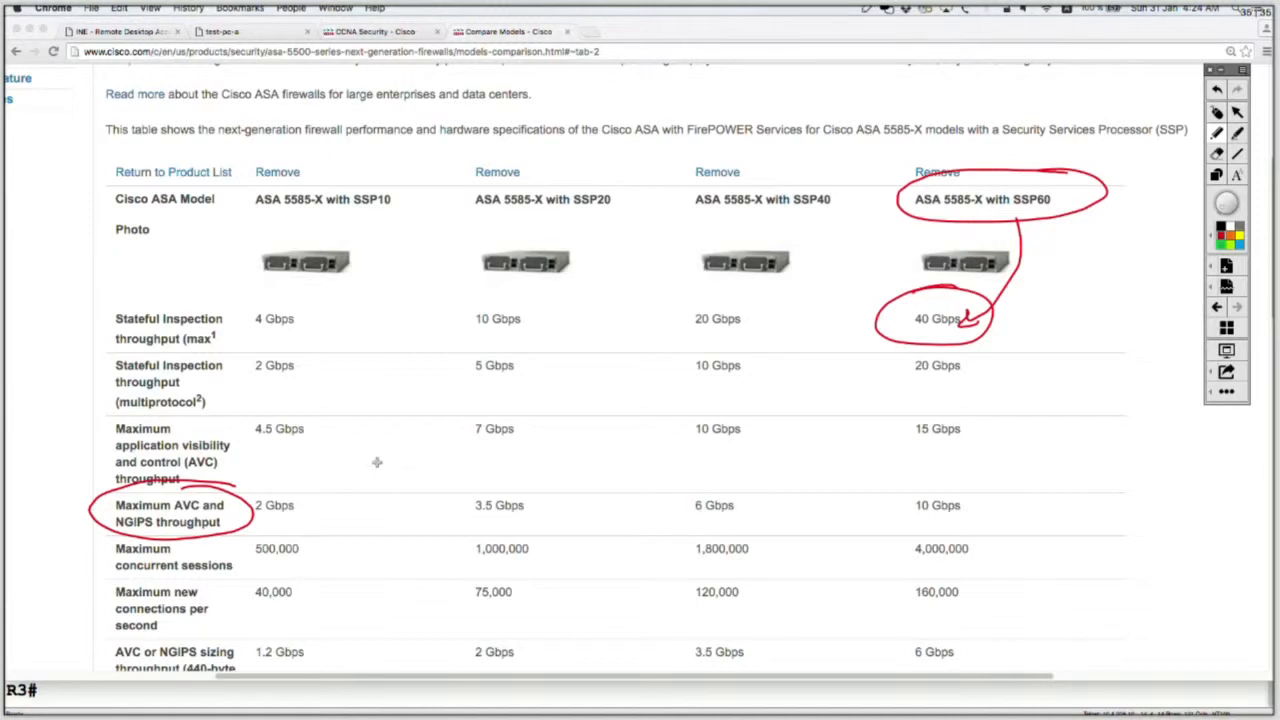
{"action": "mouse_move", "coordinate": [970, 492]}
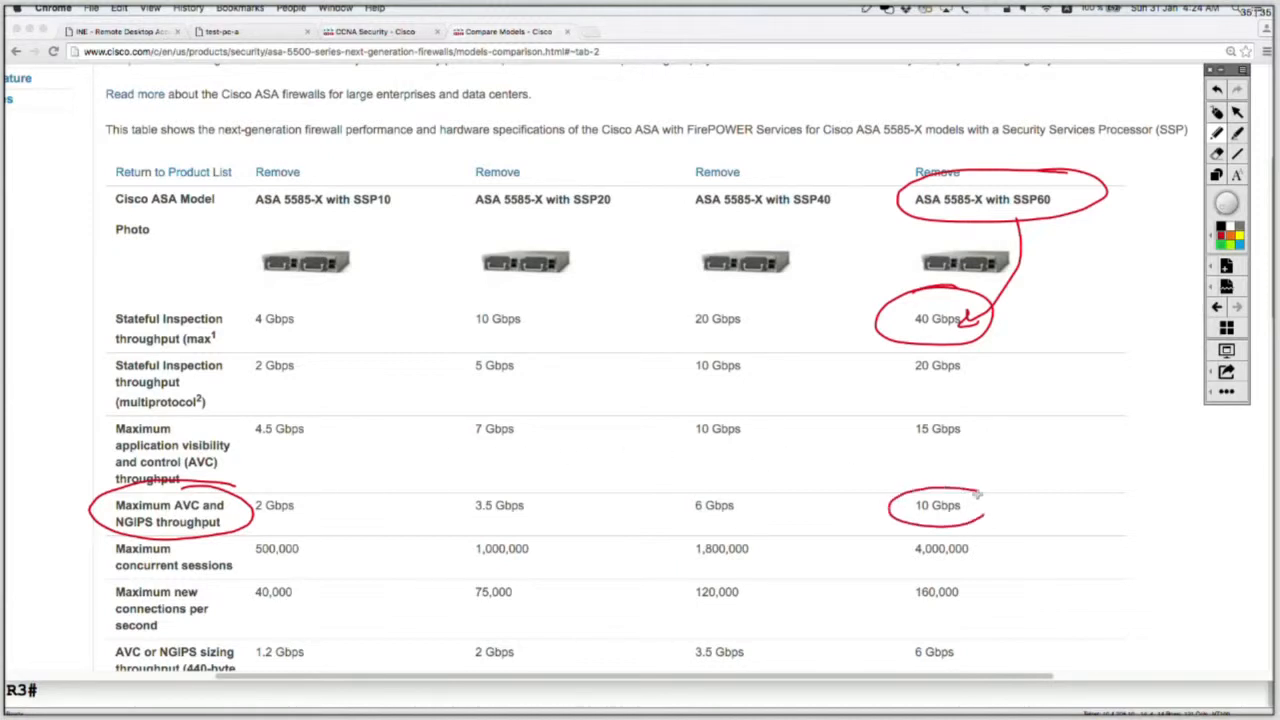
{"action": "left_click_drag", "start_coordinate": [984, 324], "coordinate": [960, 496]}
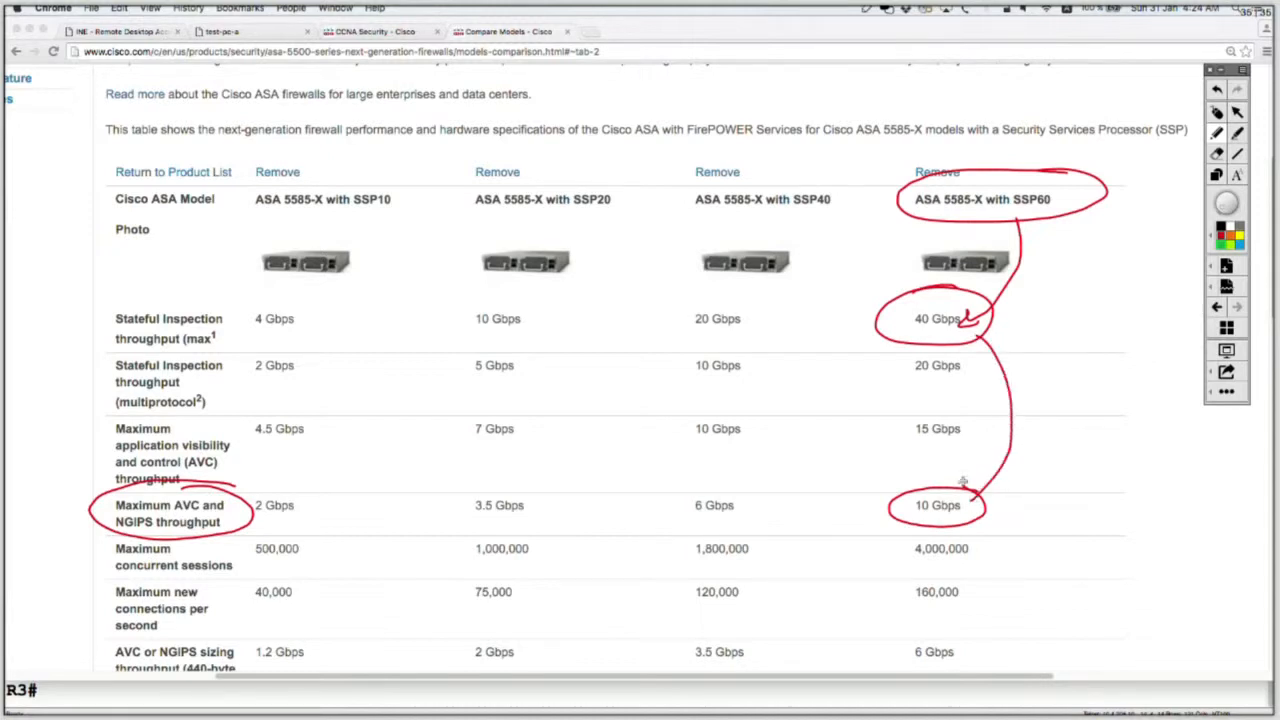
{"action": "left_click_drag", "start_coordinate": [904, 490], "coordinate": [1004, 500]}
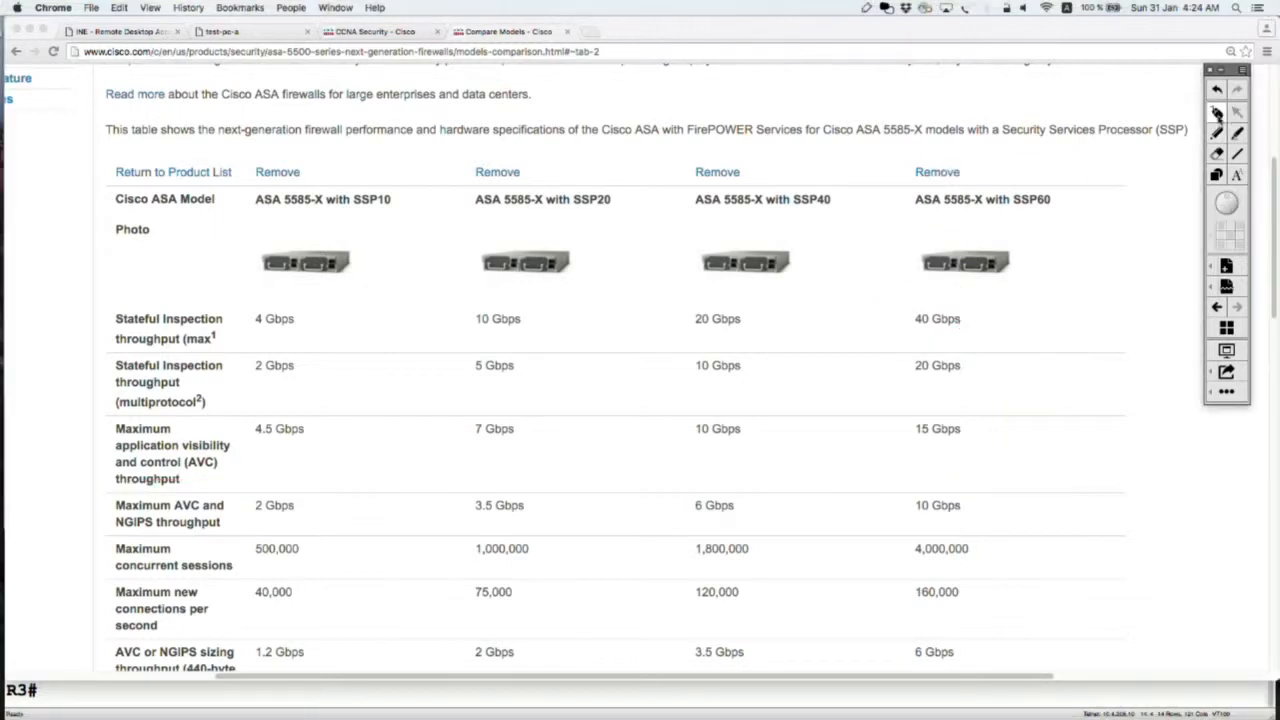
{"action": "mouse_move", "coordinate": [256, 132]}
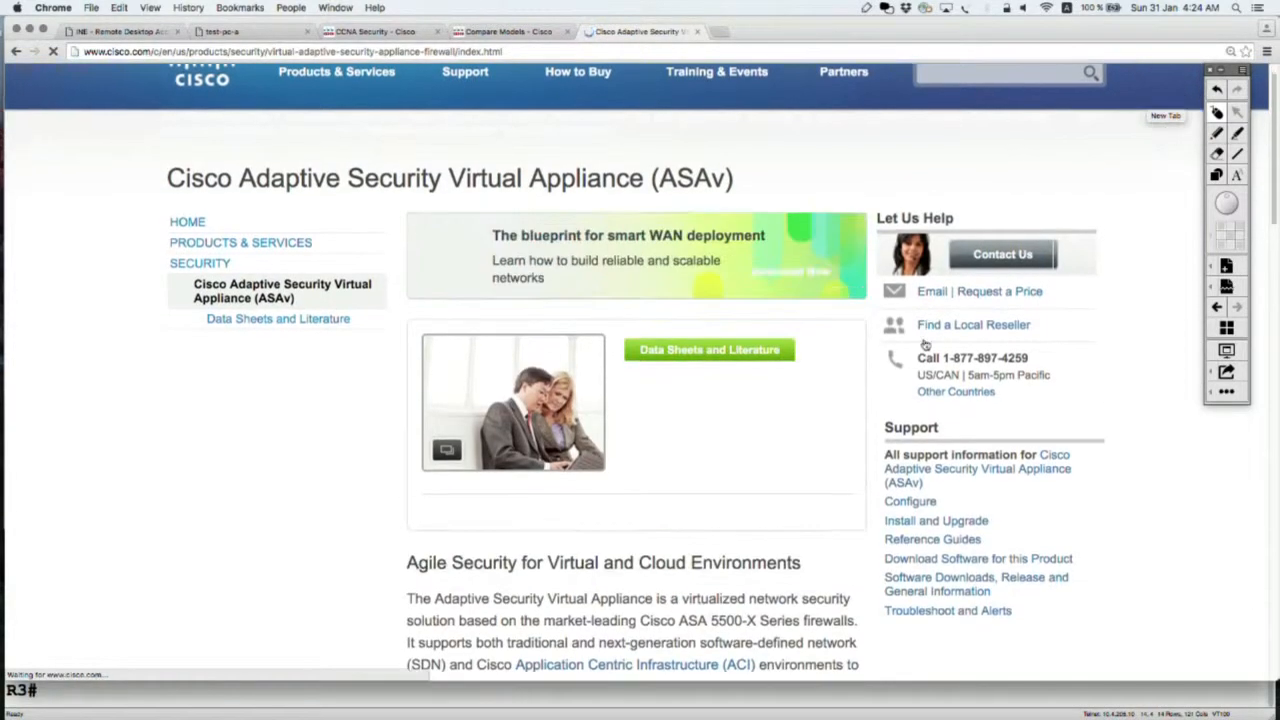
- Scroll the ASAv product page down to its Data Sheets and Literature links
{"action": "scroll", "scroll_direction": "down", "scroll_amount": 3}
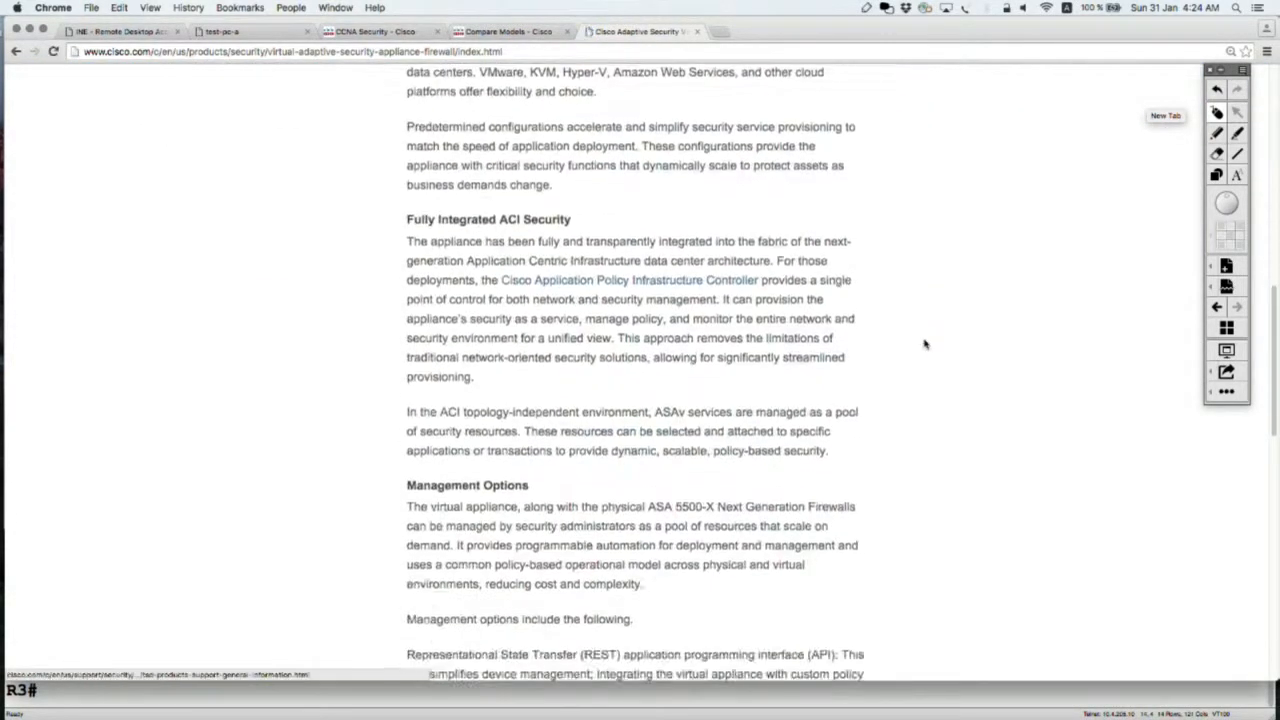
{"action": "scroll", "scroll_direction": "down", "scroll_amount": 3}
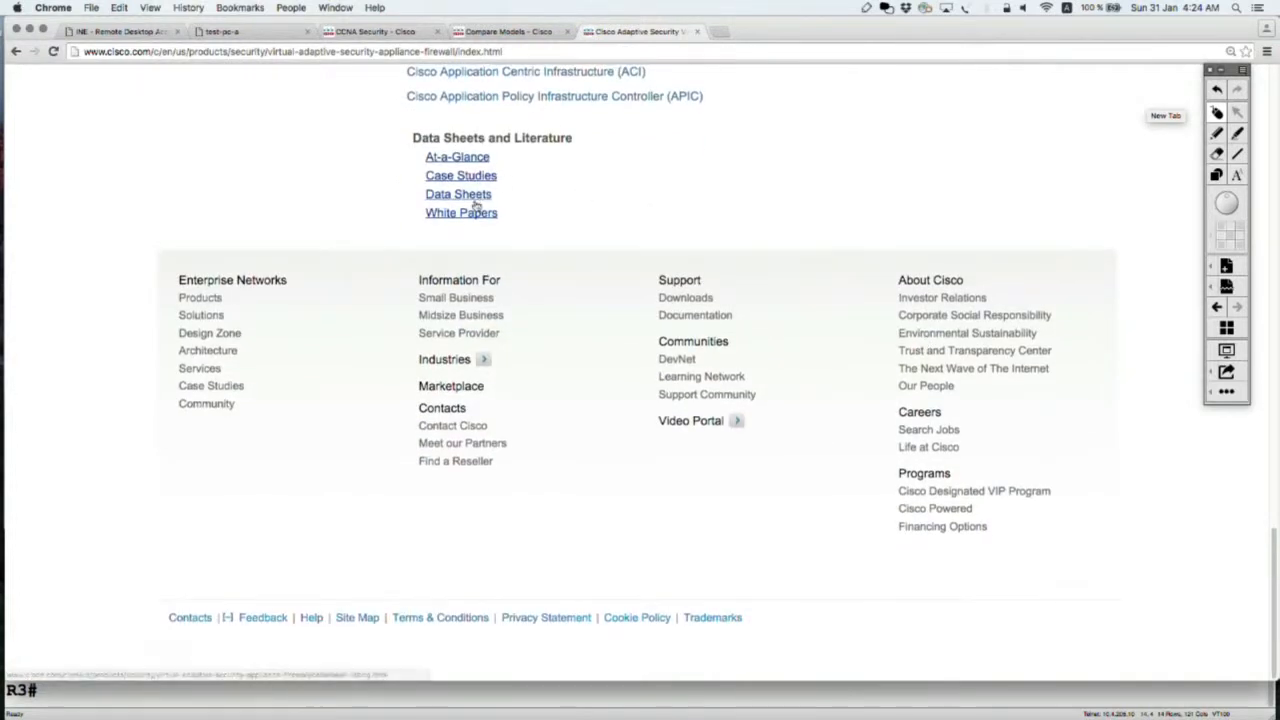
- Open the ASAv Data Sheet and underline the ASAv5 up-to-100 Mbps line in red
{"action": "left_click", "coordinate": [456, 194]}
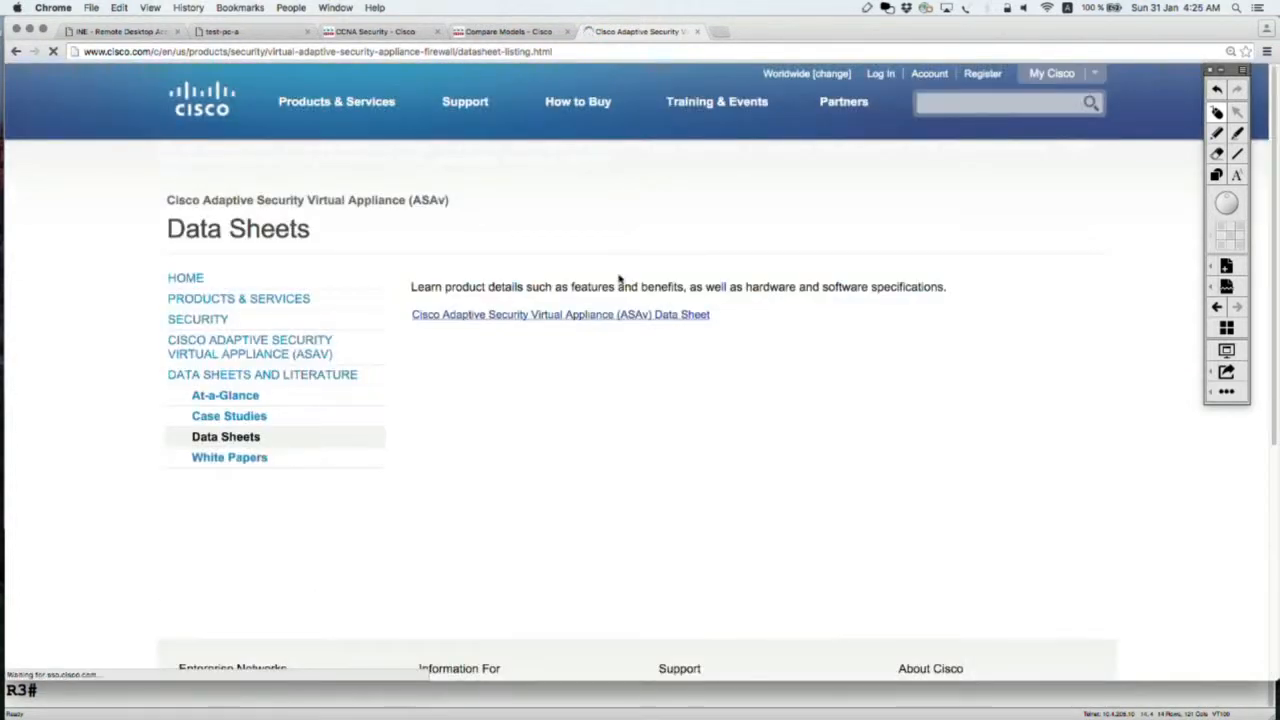
{"action": "left_click", "coordinate": [560, 314]}
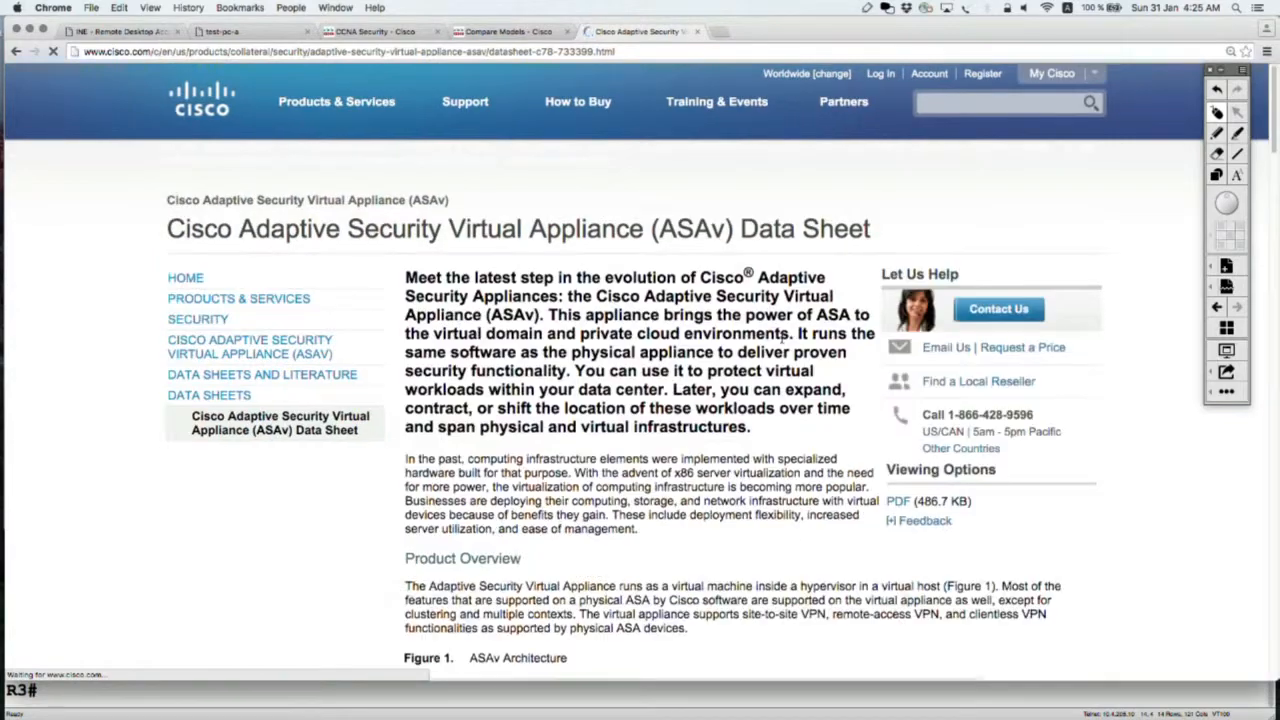
{"action": "scroll", "scroll_direction": "down", "scroll_amount": 3}
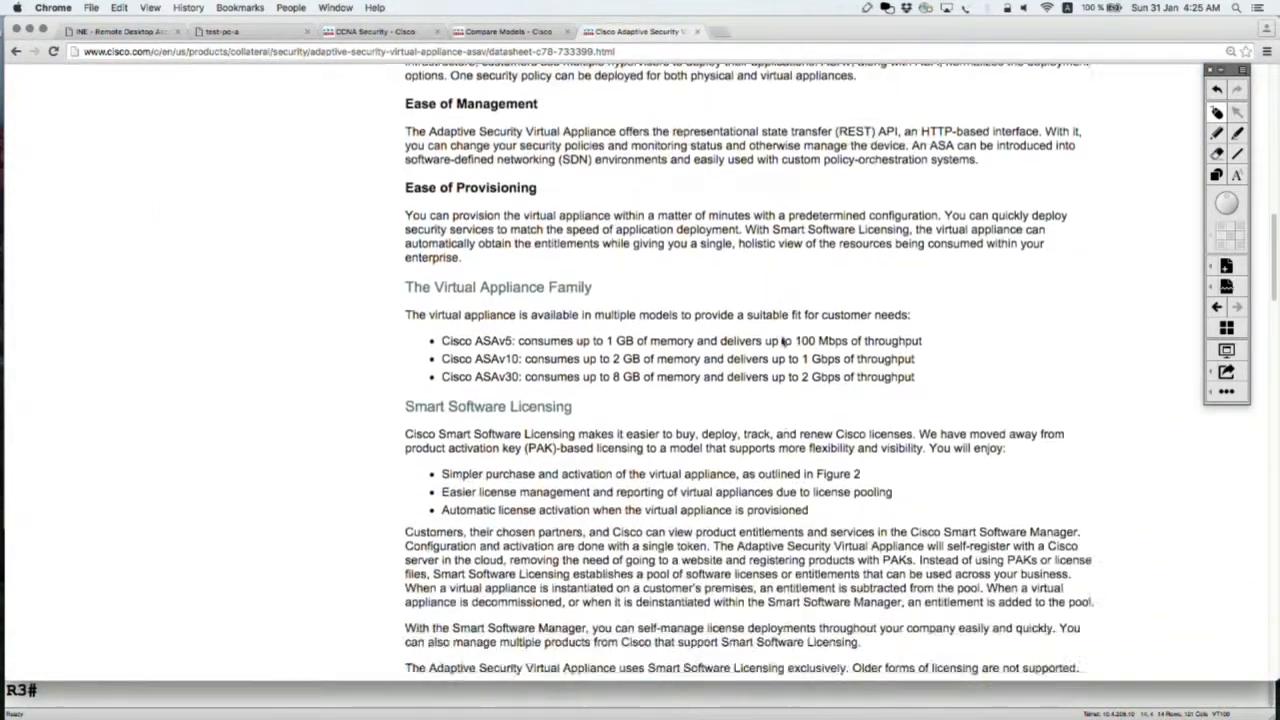
{"action": "scroll", "scroll_direction": "down", "scroll_amount": 3}
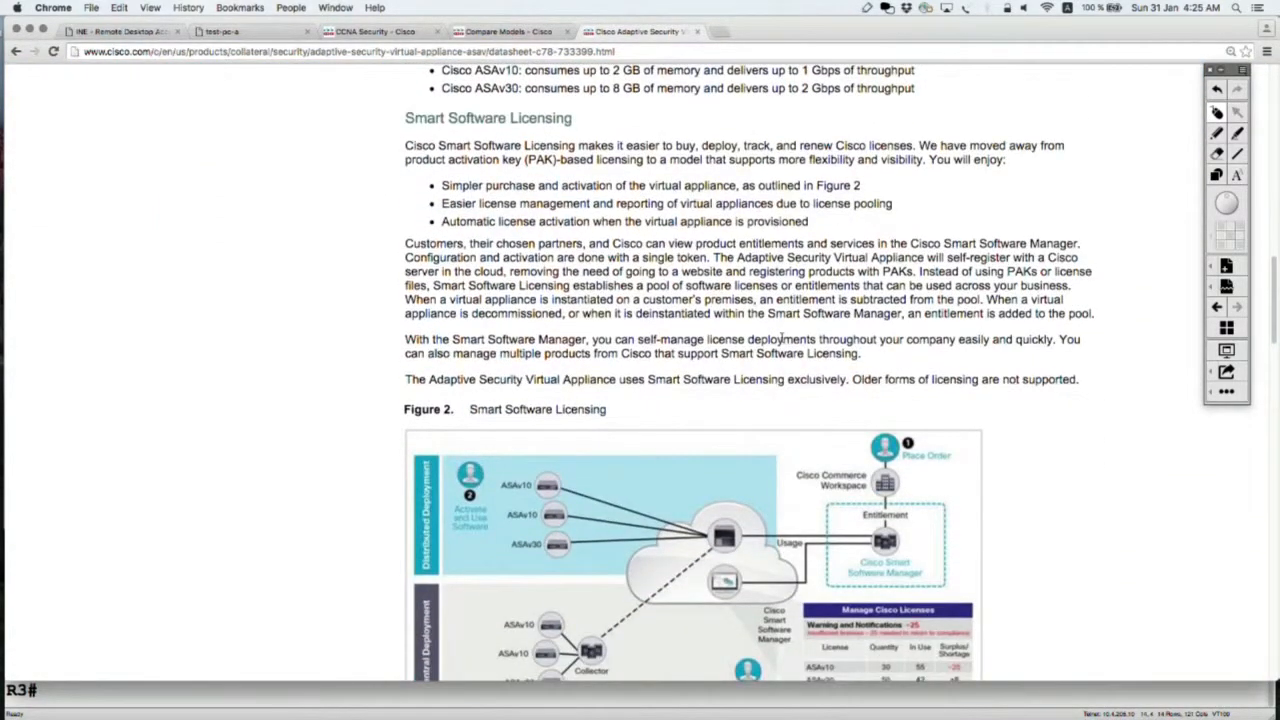
{"action": "scroll", "scroll_direction": "up", "scroll_amount": 3}
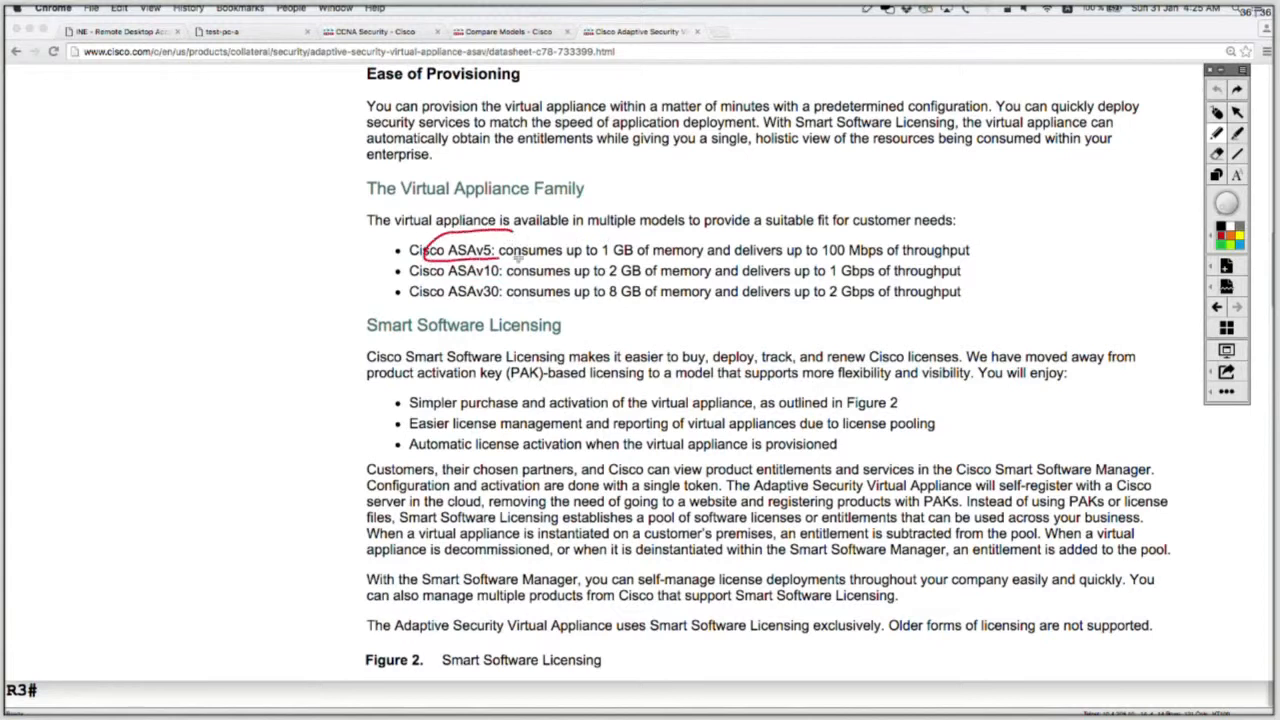
{"action": "left_click_drag", "start_coordinate": [500, 258], "coordinate": [820, 258]}
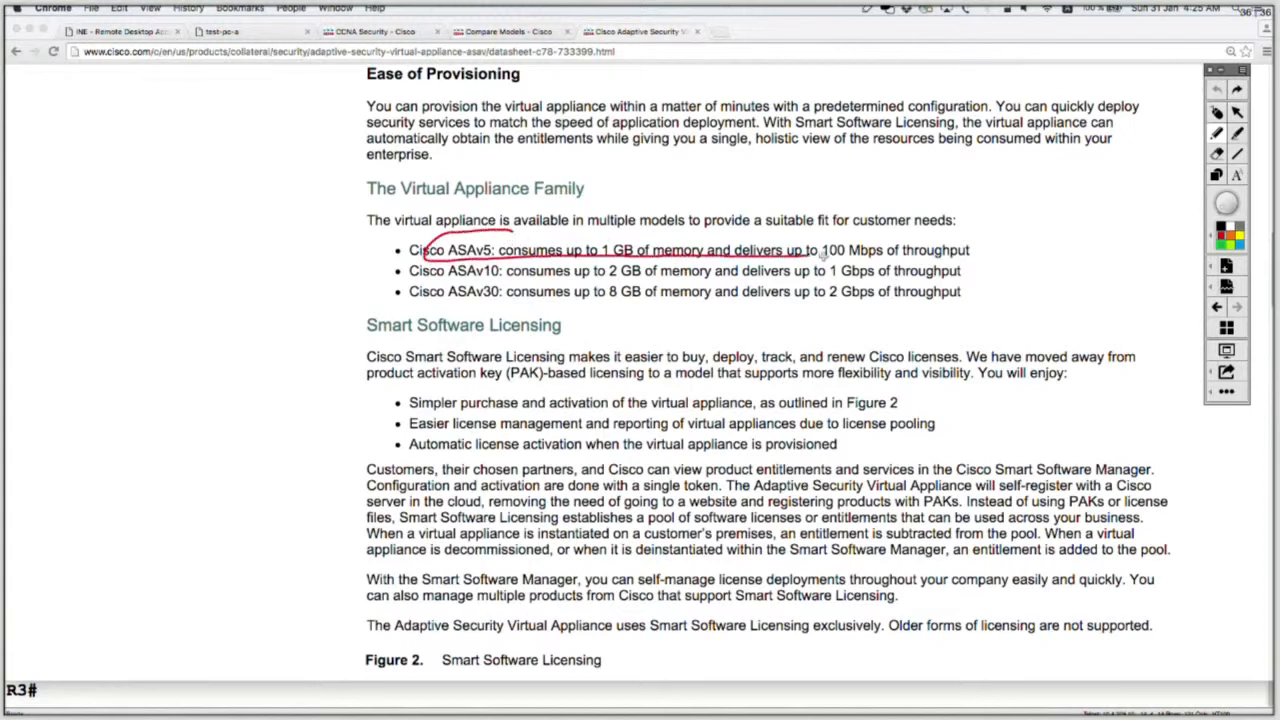